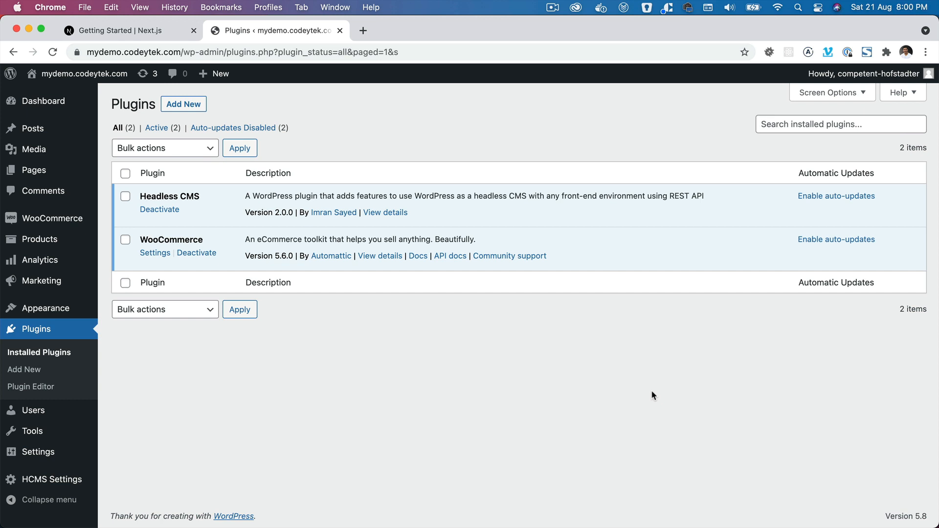
{"action": "mouse_move", "coordinate": [162, 244]}
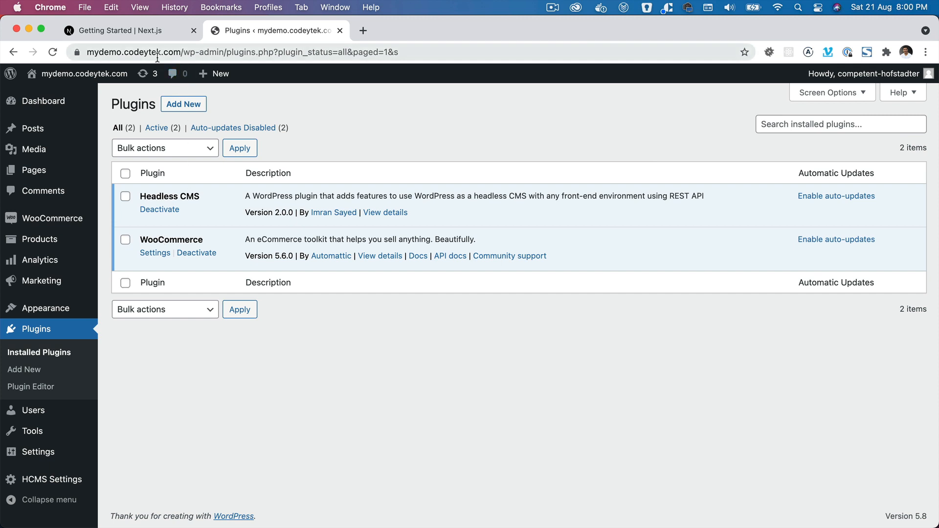
{"action": "mouse_move", "coordinate": [166, 148]}
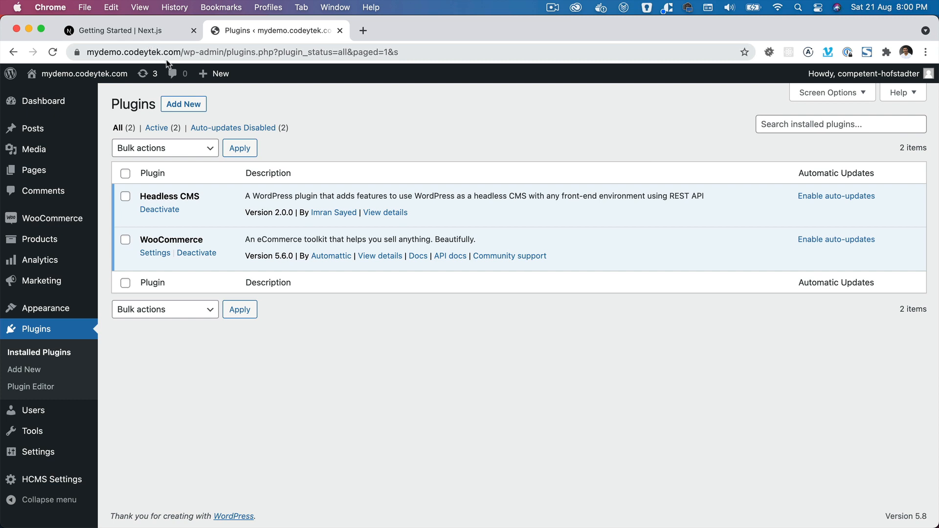
{"action": "mouse_move", "coordinate": [221, 73]}
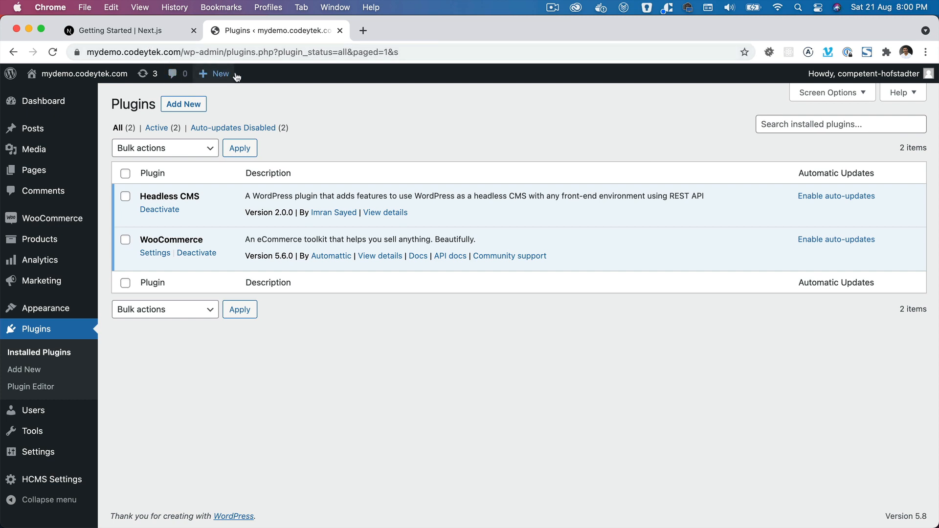
{"action": "mouse_move", "coordinate": [378, 130]}
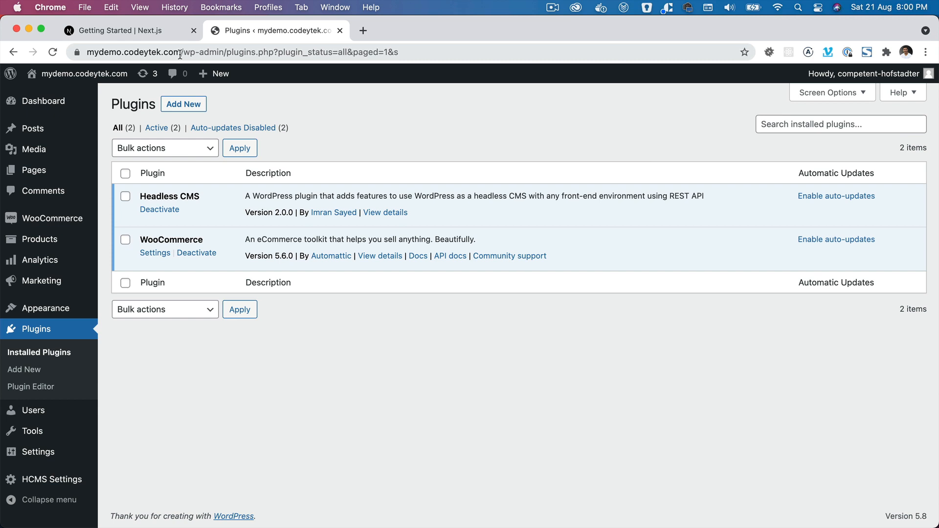
Download the headless-cms repo as a ZIP, skim its README, and return to WordPress Plugins.
{"action": "left_click", "coordinate": [239, 53]}
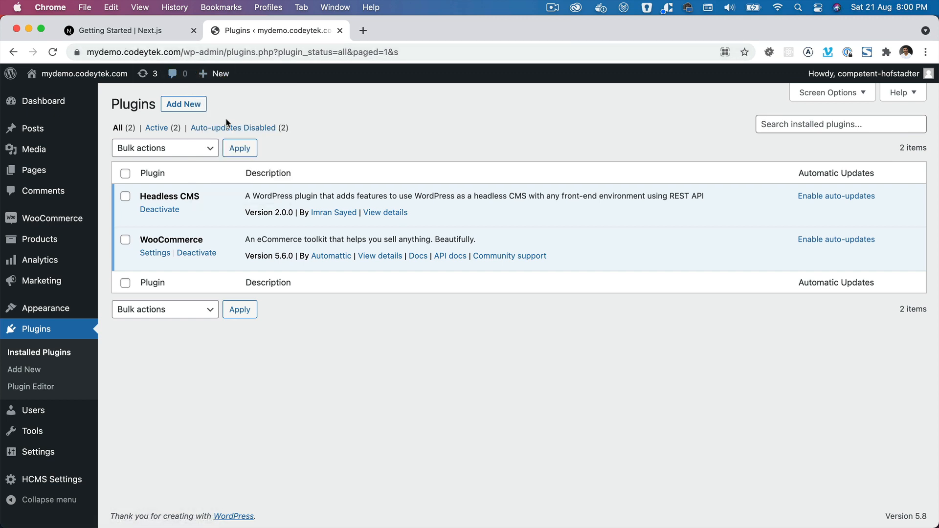
{"action": "mouse_move", "coordinate": [164, 239]}
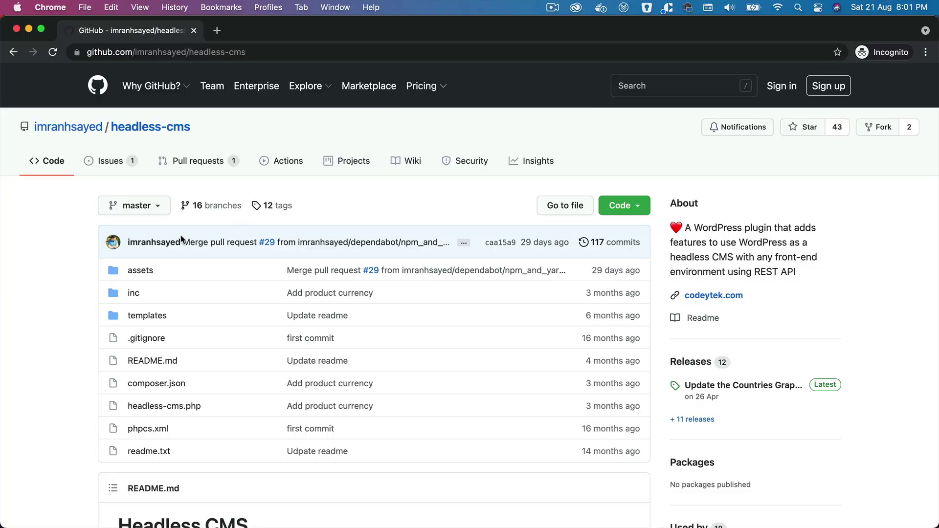
{"action": "mouse_move", "coordinate": [144, 137]}
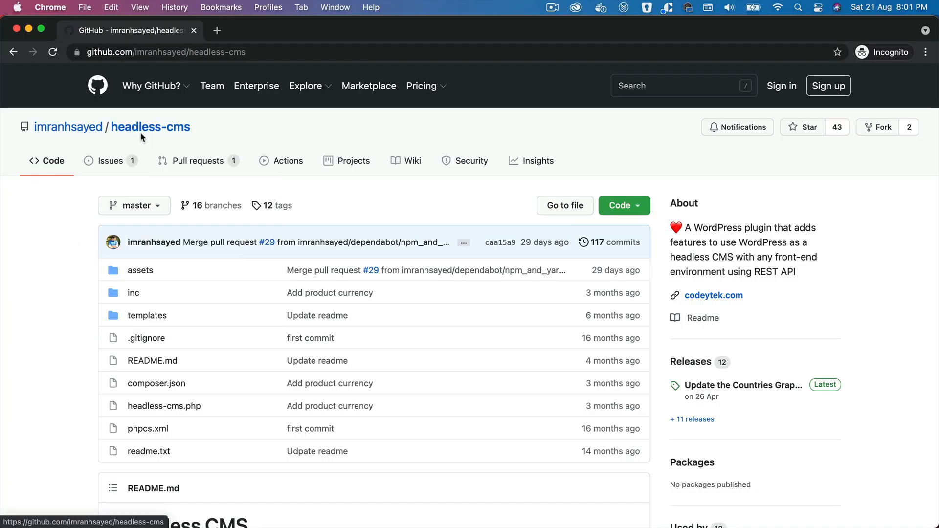
{"action": "mouse_move", "coordinate": [801, 165]}
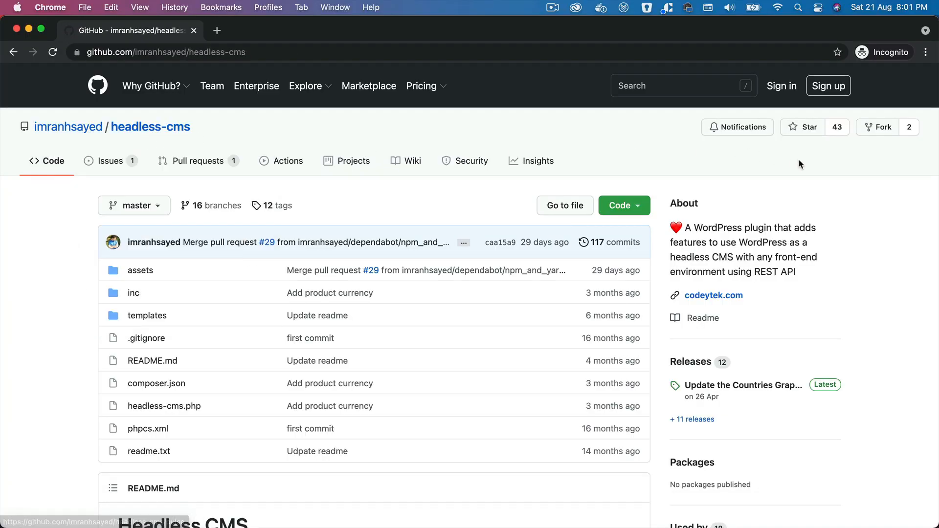
{"action": "mouse_move", "coordinate": [731, 209]}
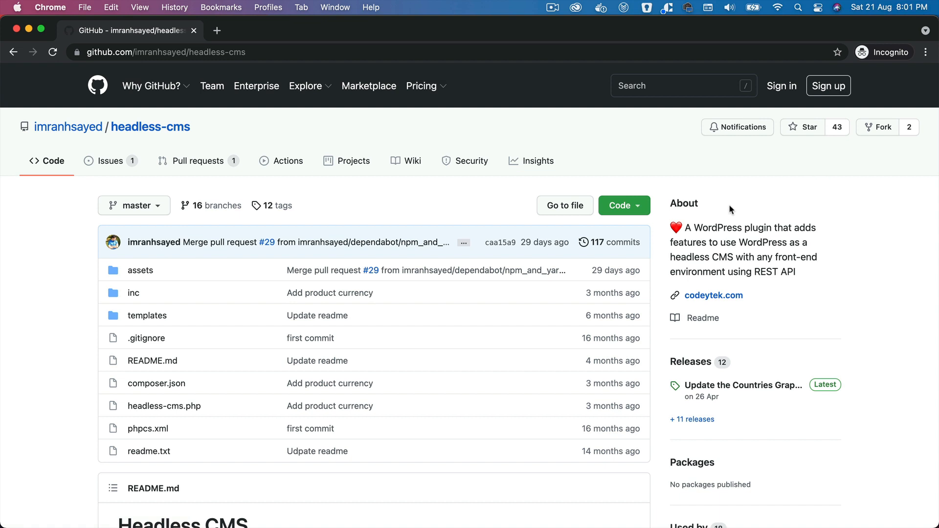
{"action": "mouse_move", "coordinate": [392, 293]}
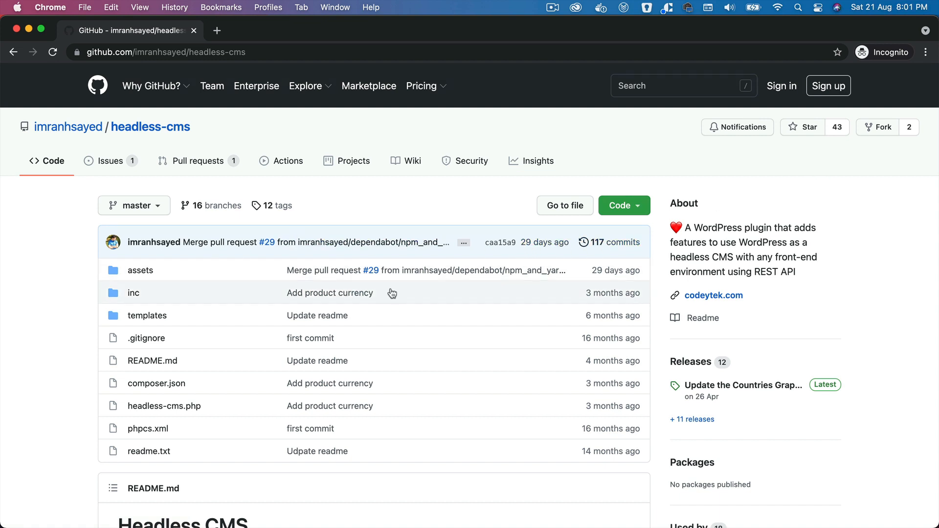
{"action": "left_click", "coordinate": [624, 205]}
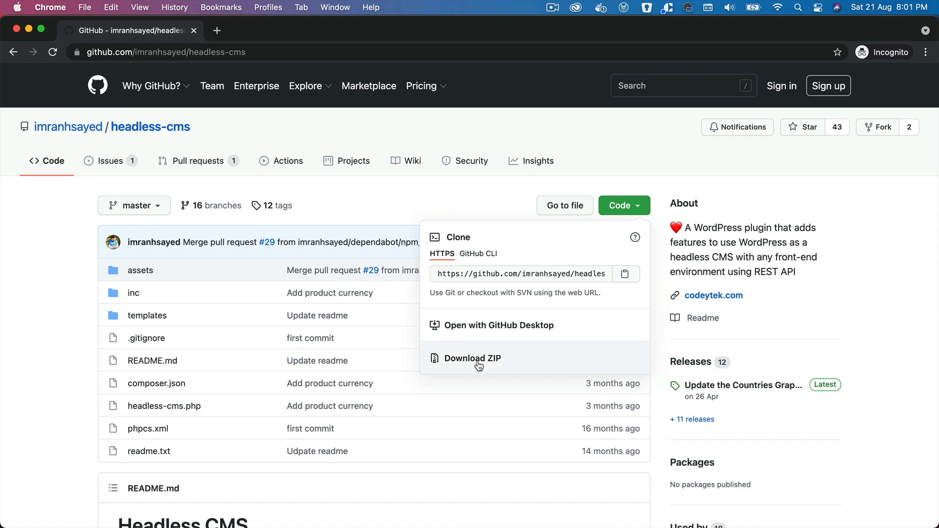
{"action": "left_click", "coordinate": [27, 92]}
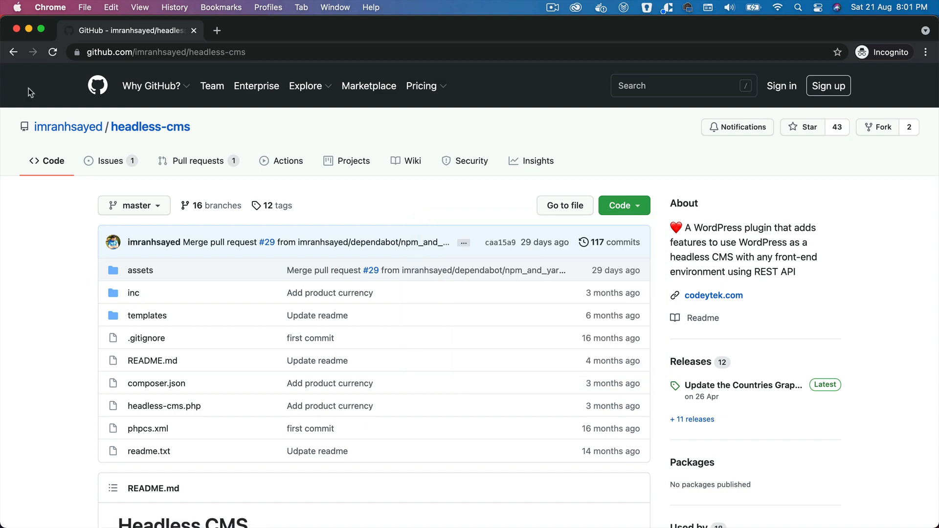
{"action": "mouse_move", "coordinate": [226, 302]}
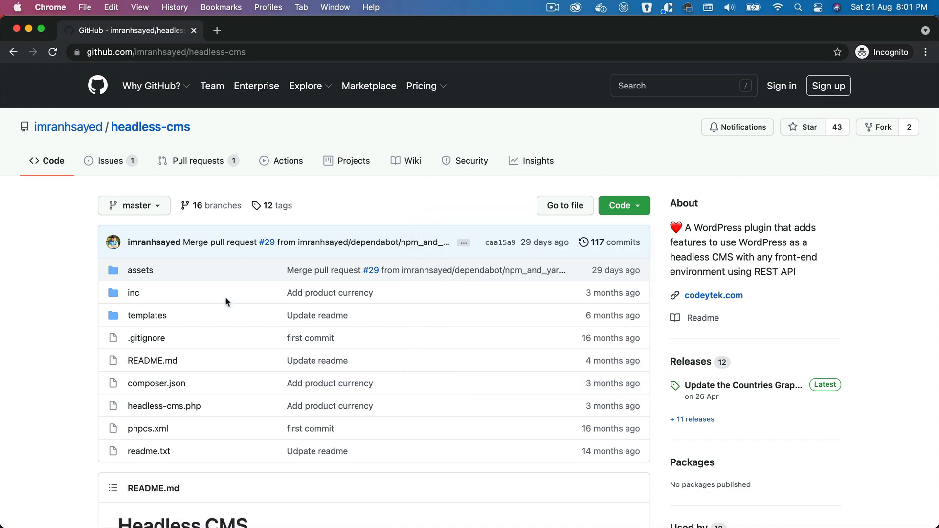
{"action": "scroll", "scroll_direction": "down", "scroll_amount": 3}
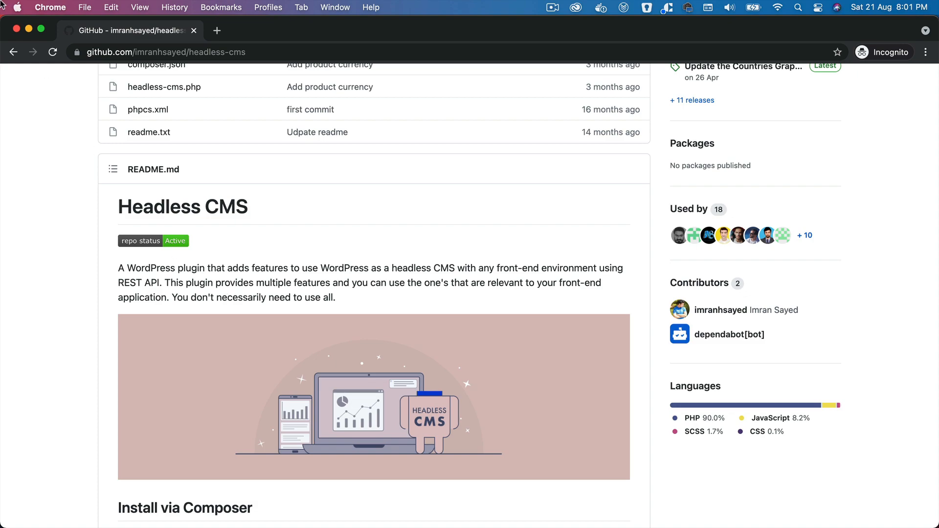
{"action": "left_click", "coordinate": [217, 30]}
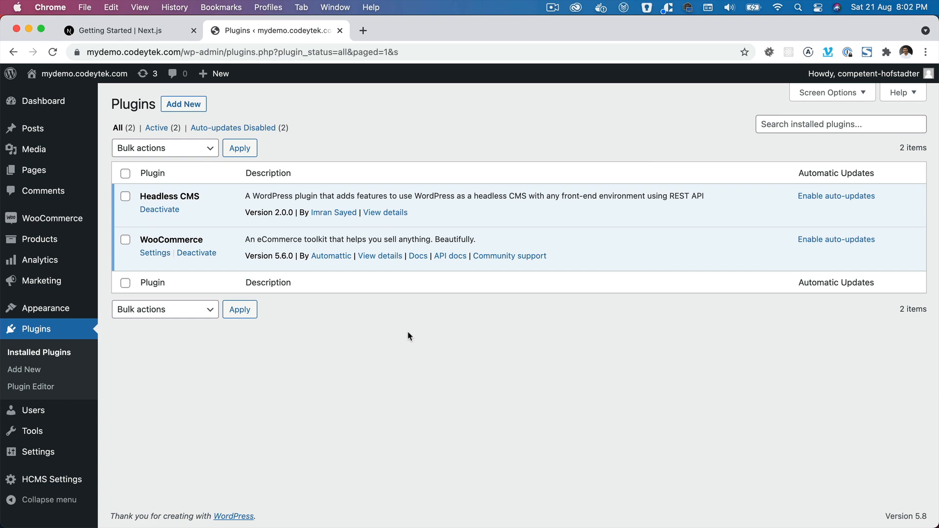
{"action": "mouse_move", "coordinate": [279, 149]}
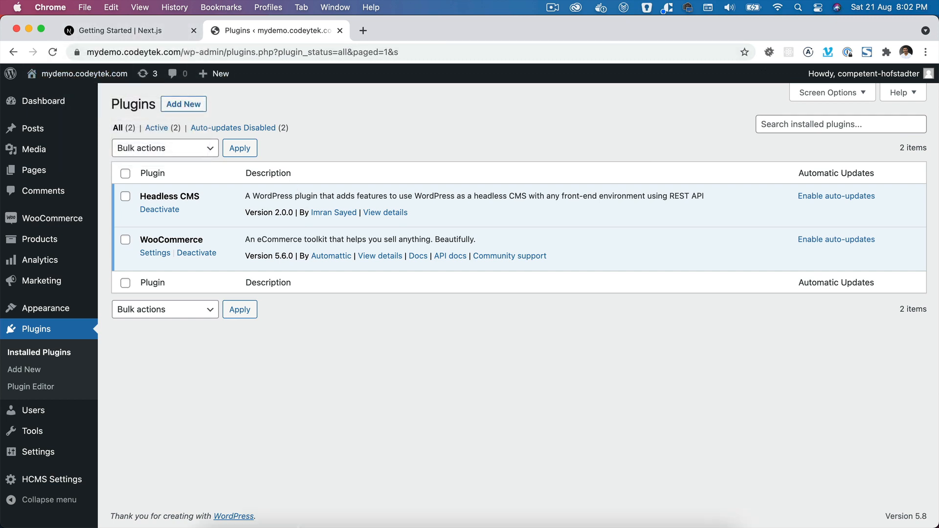
Switch to the 'Getting Started | Next.js' documentation tab.
{"action": "left_click", "coordinate": [120, 30]}
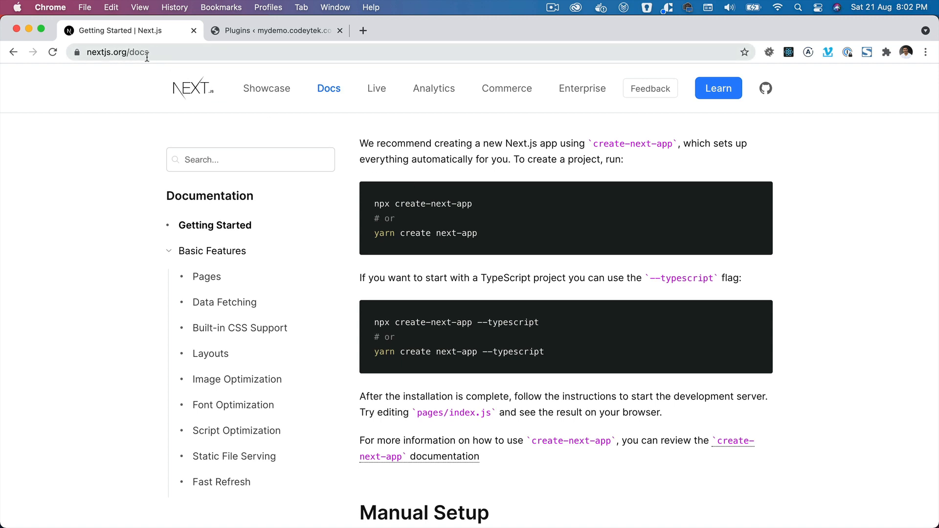
{"action": "mouse_move", "coordinate": [339, 261]}
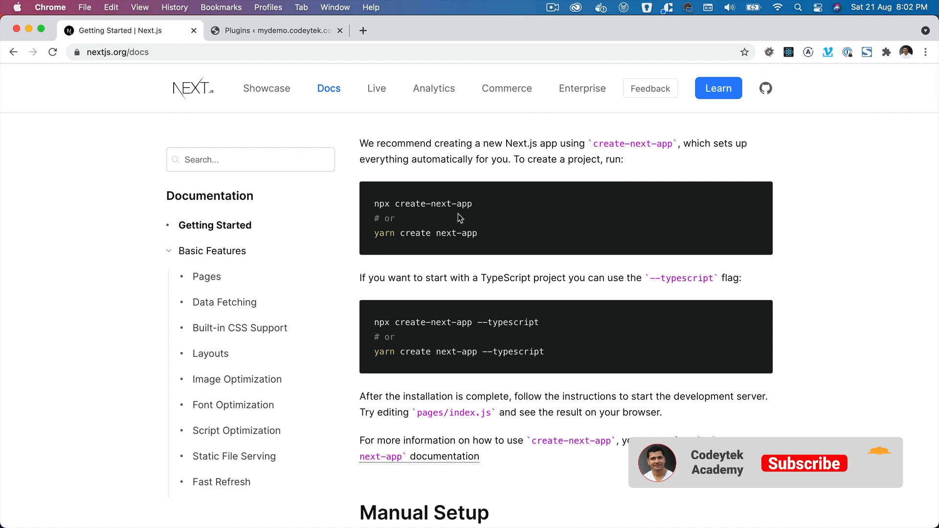
Select the 'npx create-next-app' command in the first Next.js docs code block.
{"action": "double_click", "coordinate": [423, 204]}
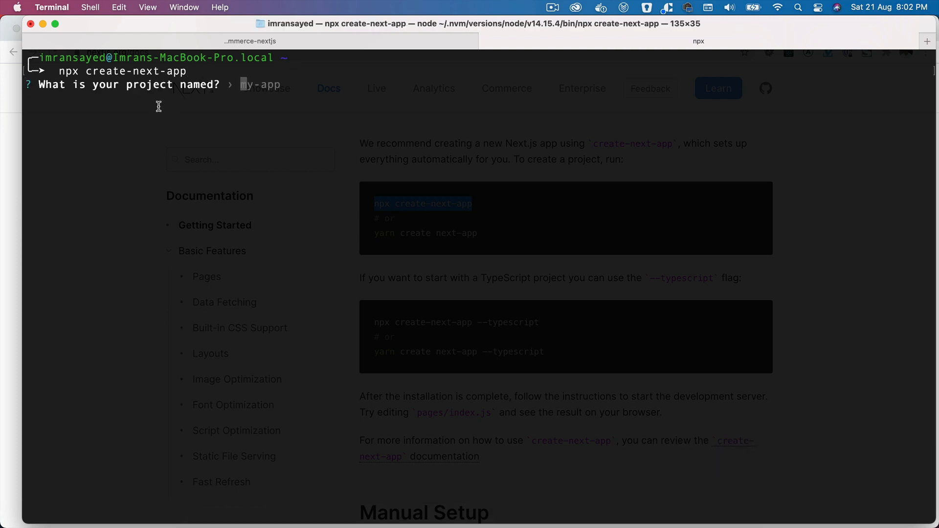
{"action": "mouse_move", "coordinate": [214, 112]}
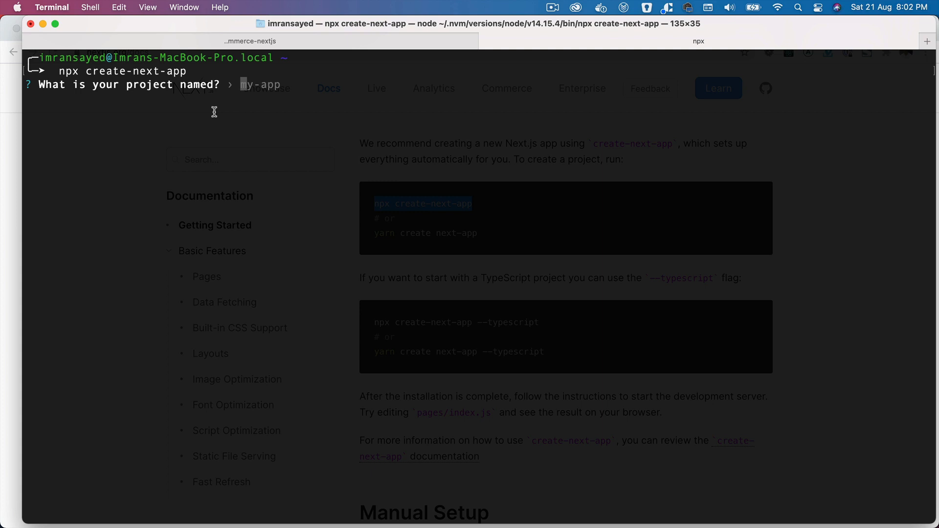
Create the Next.js app 'nextjs-woocommerce-restapi' with create-next-app and open it in PhpStorm.
{"action": "type", "text": "nextjs-wooco"}
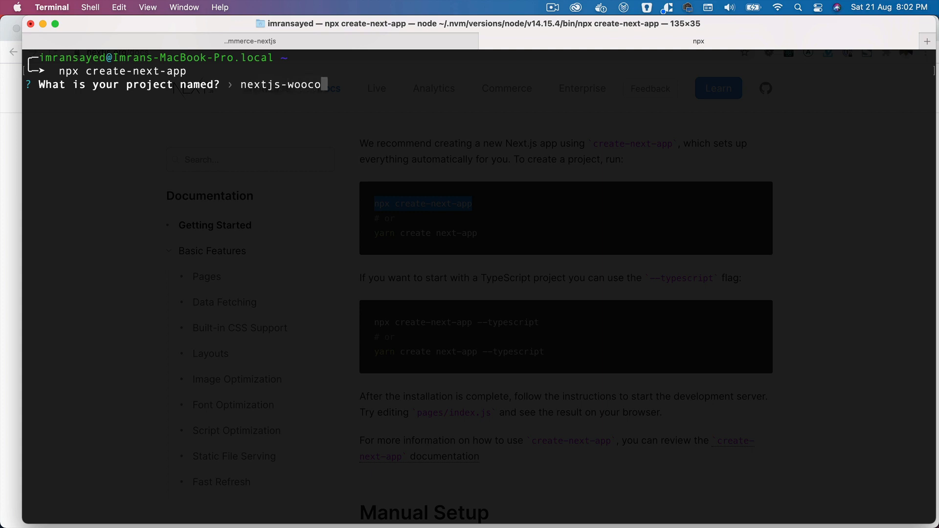
{"action": "type", "text": "mmerce-"}
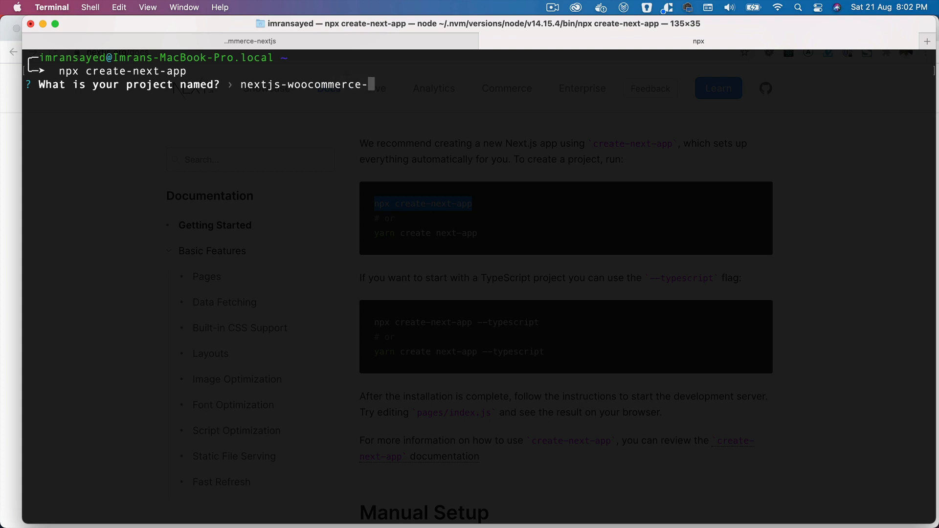
{"action": "type", "text": "resta"}
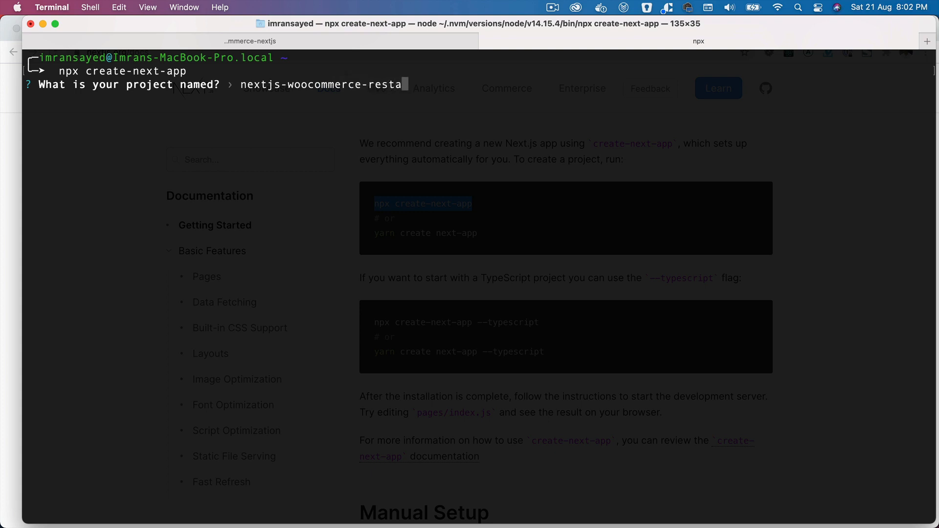
{"action": "type", "text": "i"}
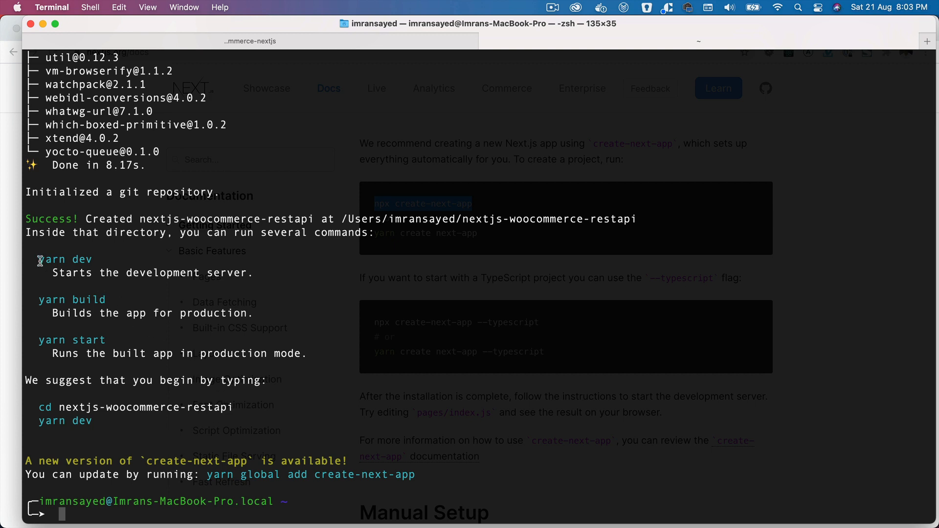
{"action": "double_click", "coordinate": [65, 259]}
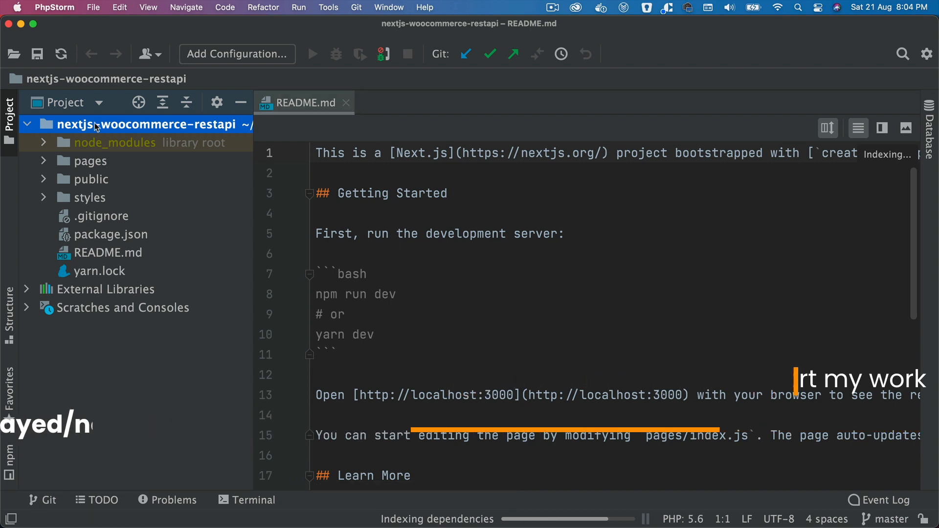
Close the README.md editor tab in PhpStorm.
{"action": "left_click", "coordinate": [346, 103]}
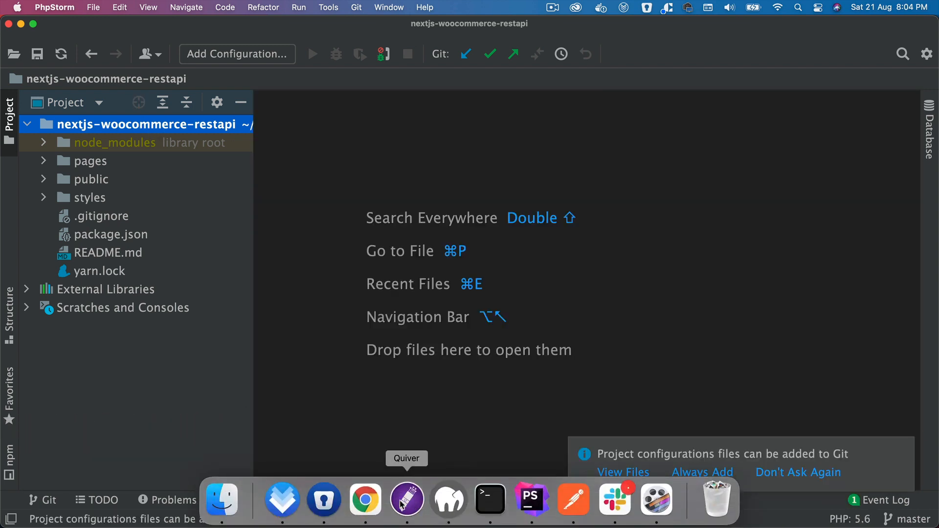
Enter the nextjs-woocommerce-restapi folder and delete its .git repository with rm -rf.
{"action": "left_click", "coordinate": [490, 499]}
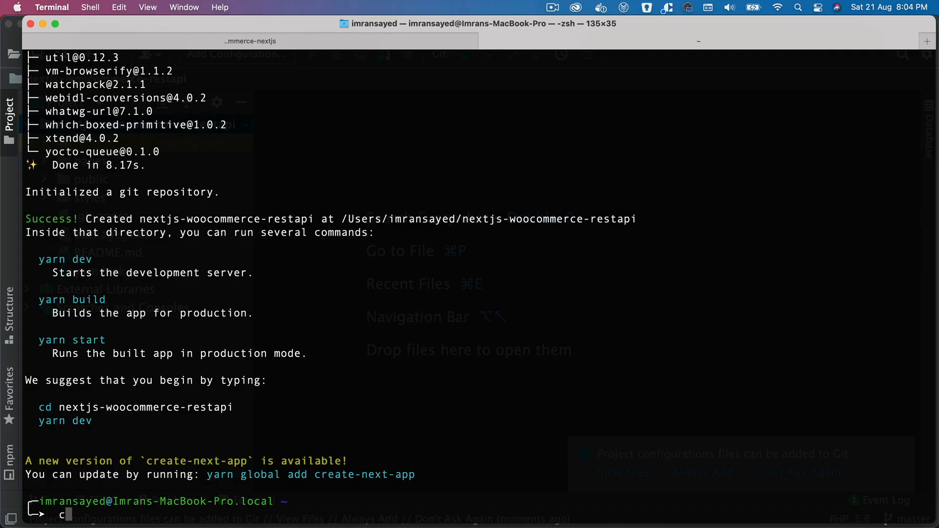
{"action": "type", "text": "d nex"}
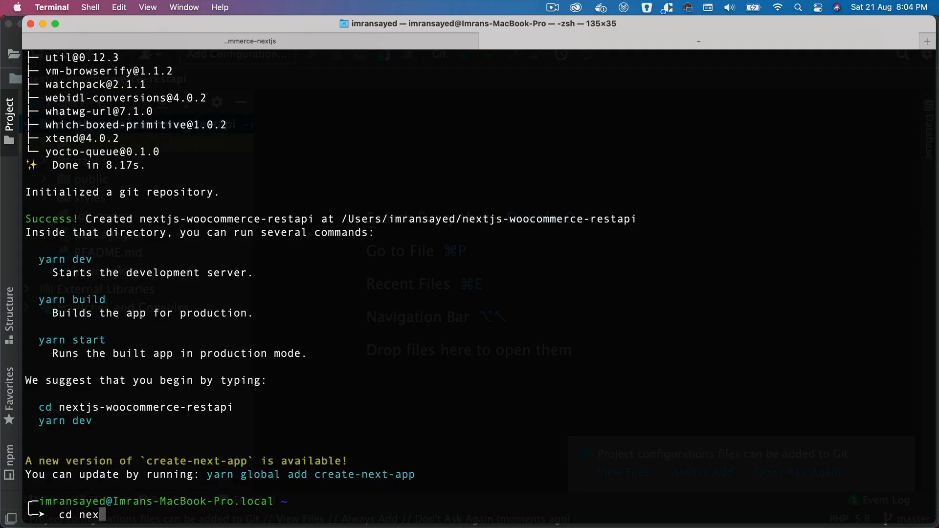
{"action": "key", "text": "Return"}
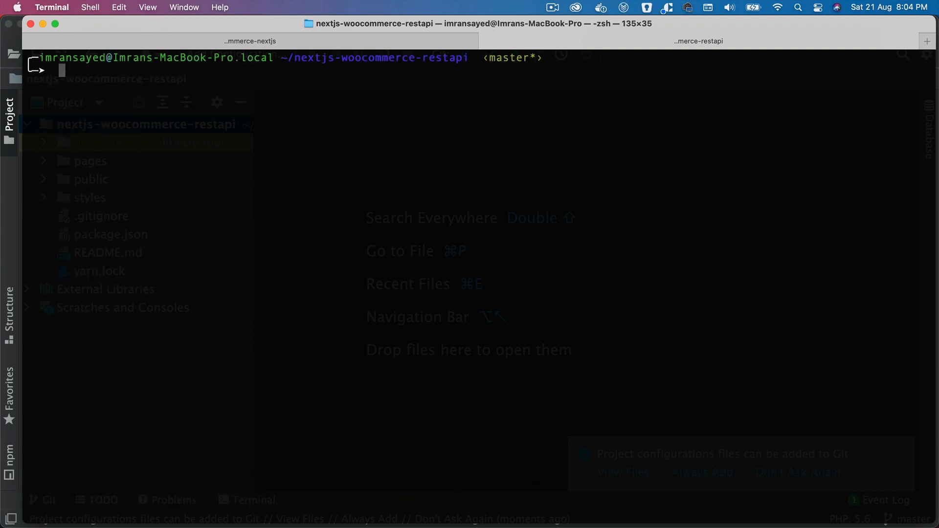
{"action": "type", "text": "rm ="}
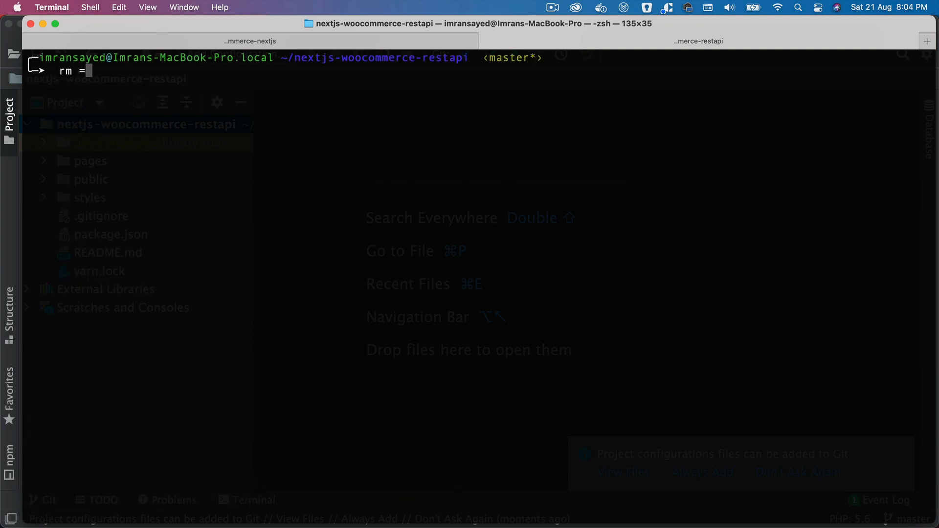
{"action": "key", "text": "Return"}
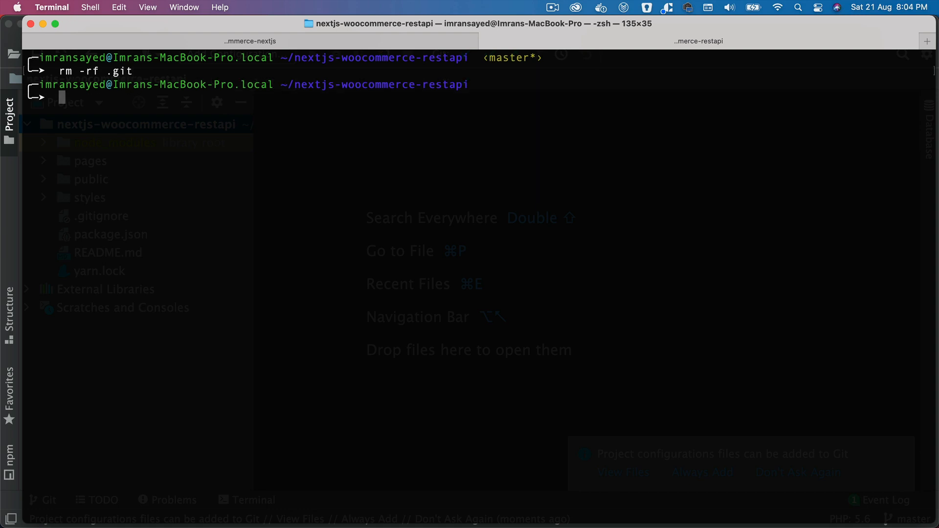
Run git init and start the dev server with npm run dev.
{"action": "key", "text": "Return"}
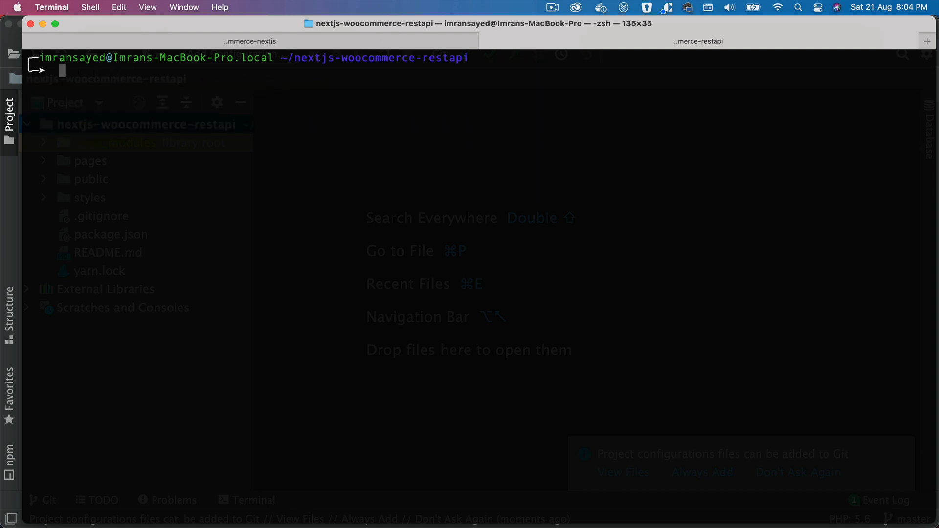
{"action": "type", "text": "git init"}
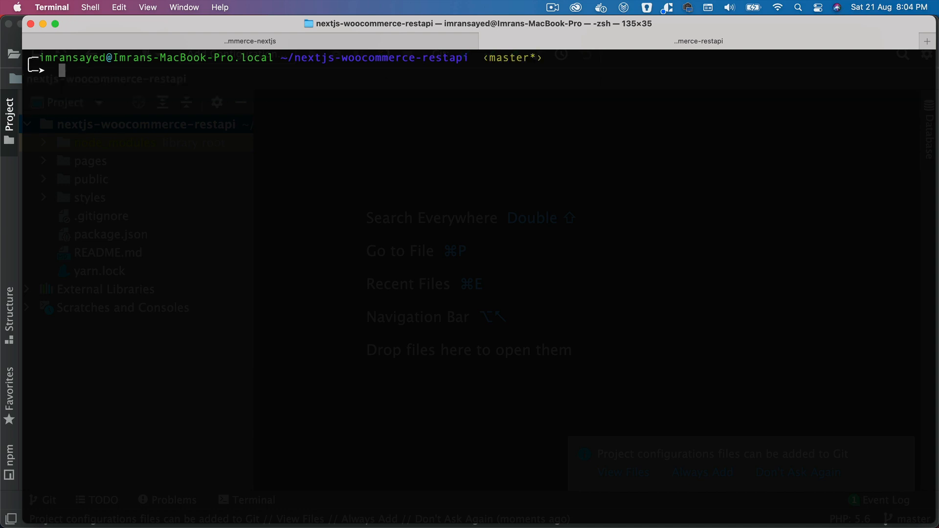
{"action": "type", "text": "npm run dev"}
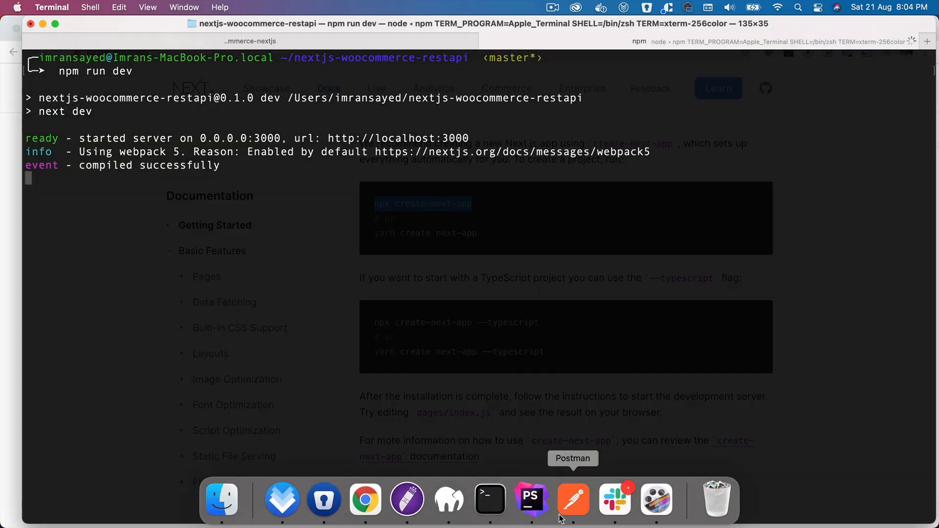
Load localhost:3000 in a new Chrome tab to view the Welcome to Next.js page.
{"action": "left_click", "coordinate": [365, 498]}
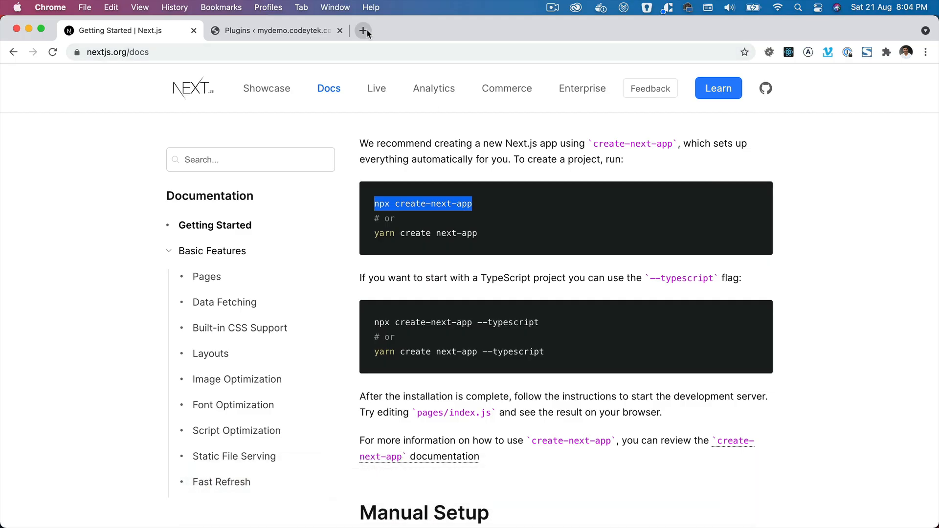
{"action": "left_click", "coordinate": [364, 30]}
{"action": "type", "text": "localhost:3000"}
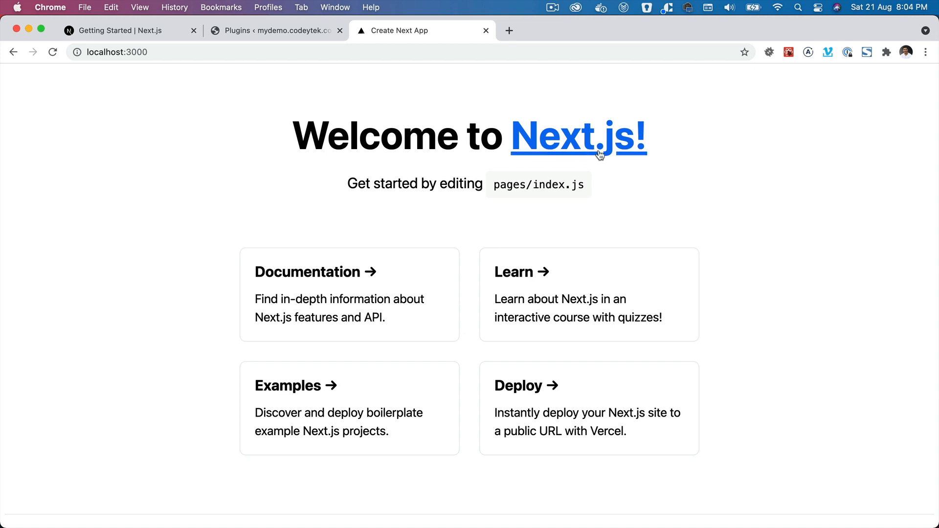
{"action": "scroll", "scroll_direction": "down", "scroll_amount": 3}
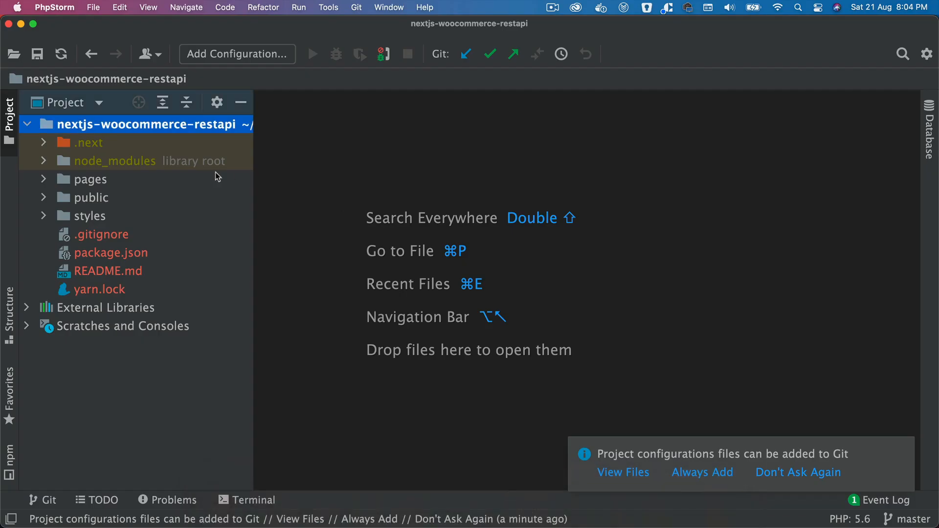
Collapse the styles folder, expand pages, and open index.js in the editor.
{"action": "left_click", "coordinate": [89, 142]}
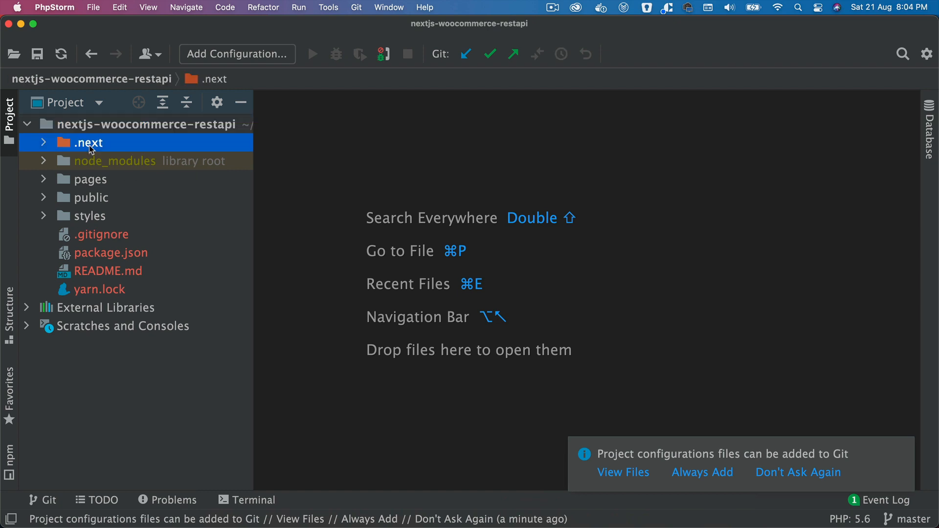
{"action": "mouse_move", "coordinate": [118, 179]}
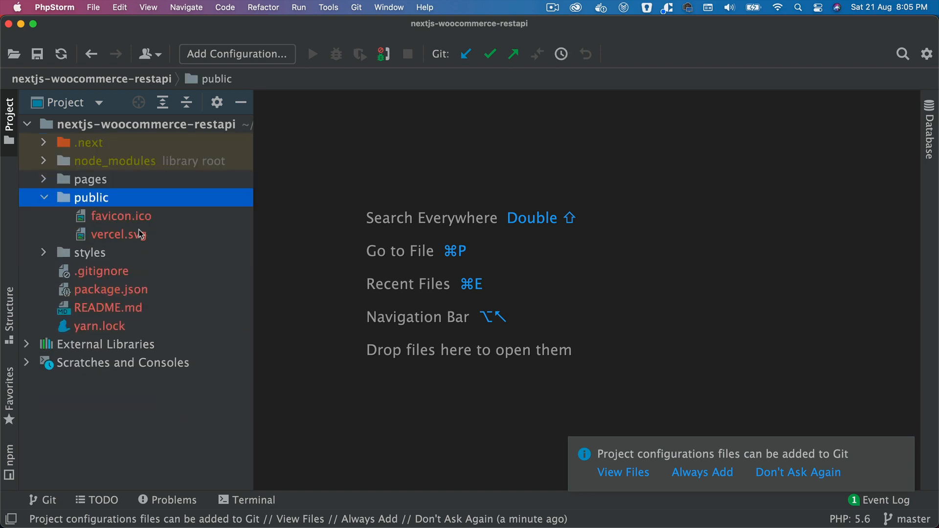
{"action": "mouse_move", "coordinate": [103, 188]}
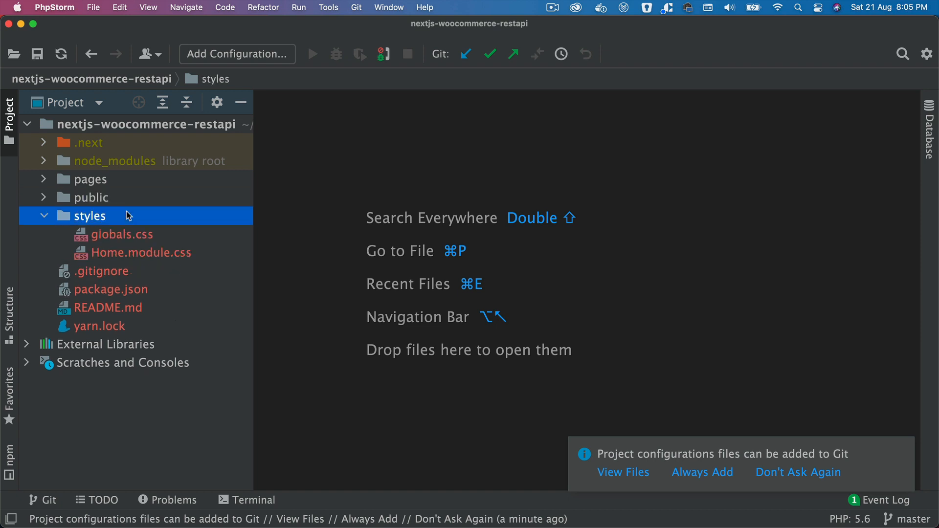
{"action": "left_click", "coordinate": [44, 216]}
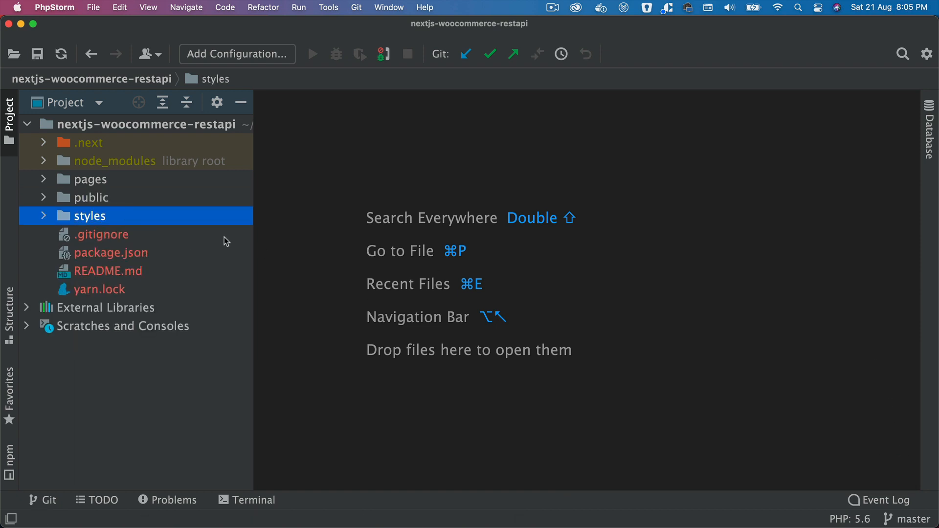
{"action": "left_click", "coordinate": [92, 179]}
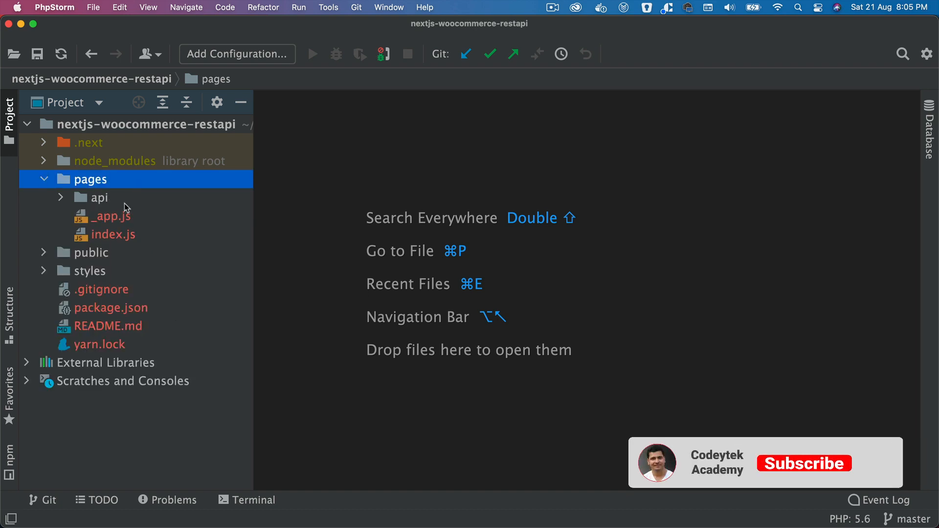
{"action": "left_click", "coordinate": [112, 235]}
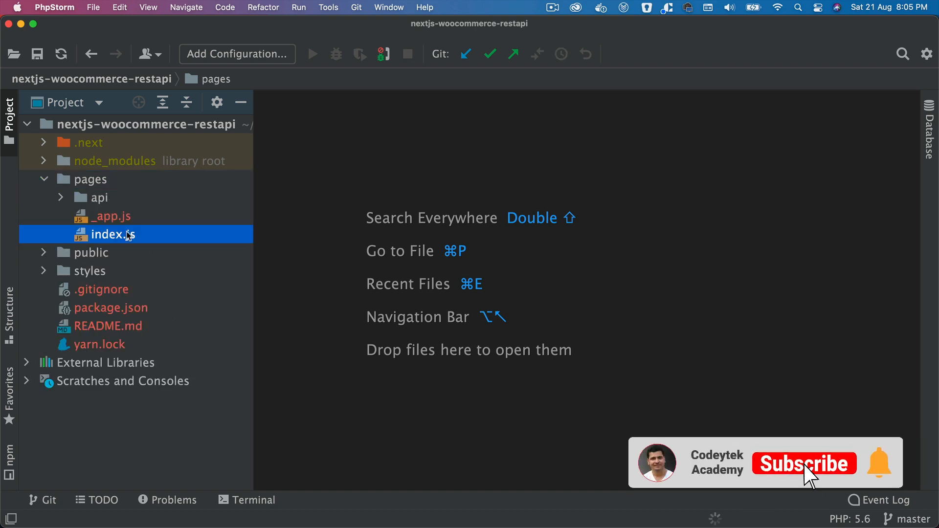
{"action": "double_click", "coordinate": [112, 235]}
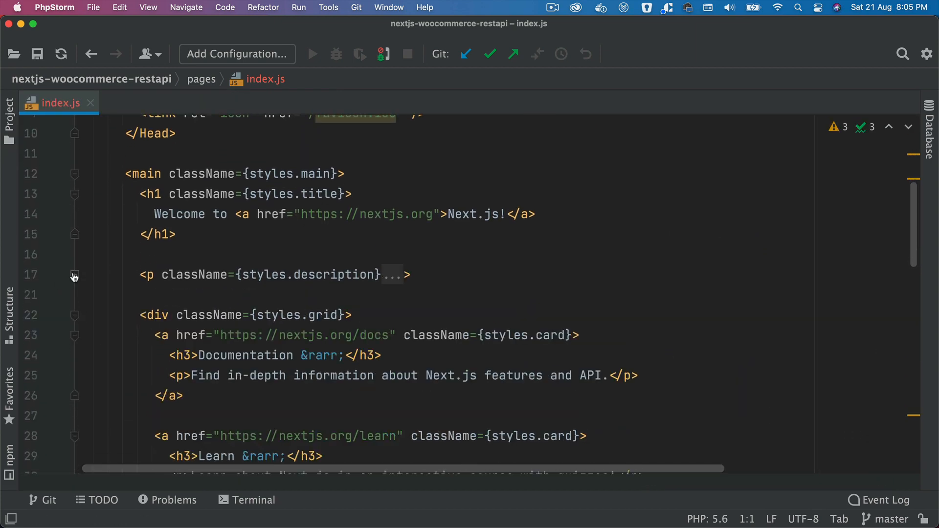
Collapse the description paragraph block in index.js and scroll through the page markup.
{"action": "left_click", "coordinate": [74, 275]}
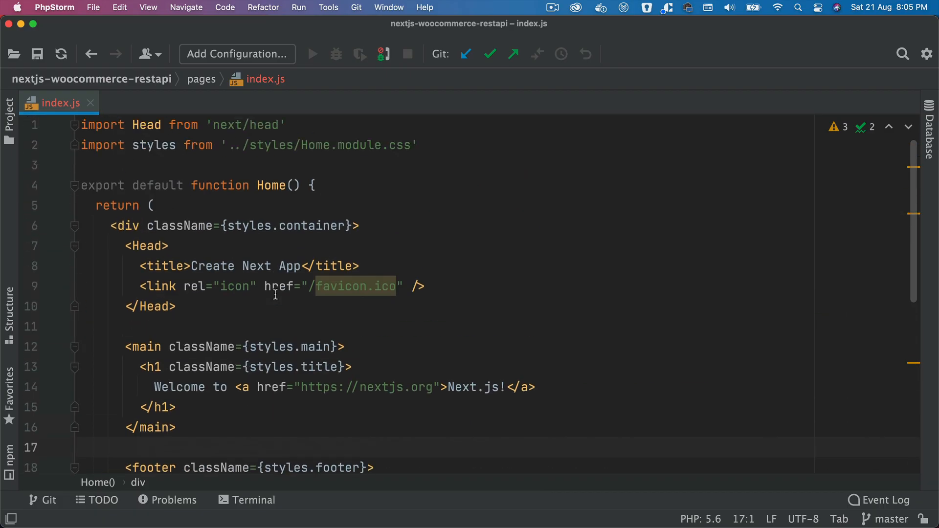
{"action": "scroll", "scroll_direction": "down", "scroll_amount": 3}
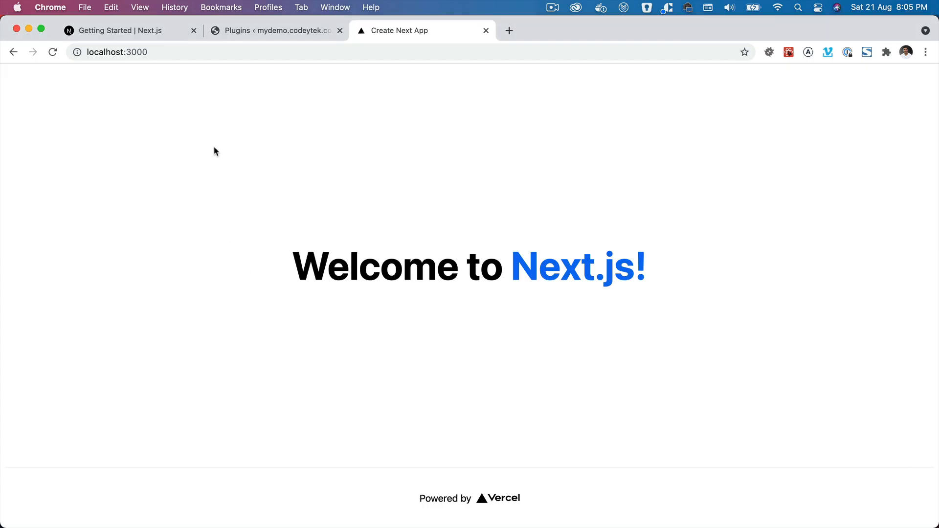
{"action": "mouse_move", "coordinate": [210, 138]}
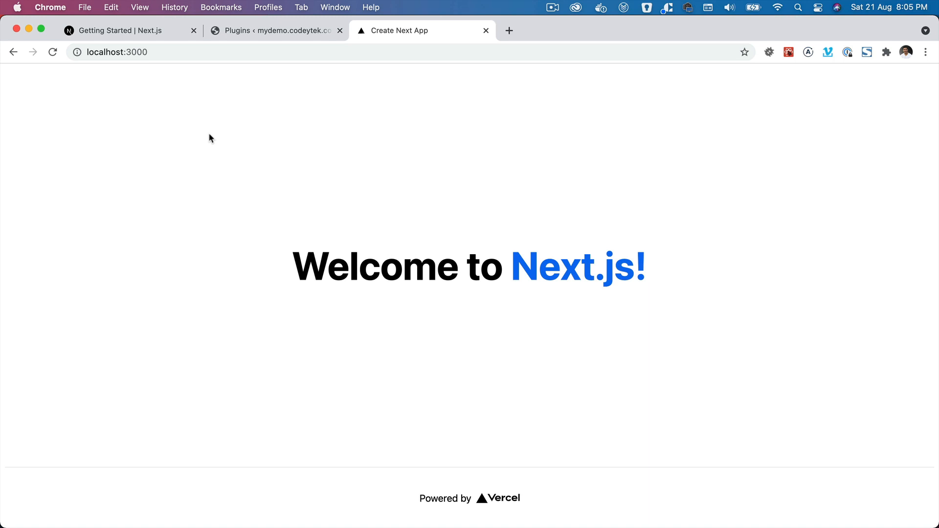